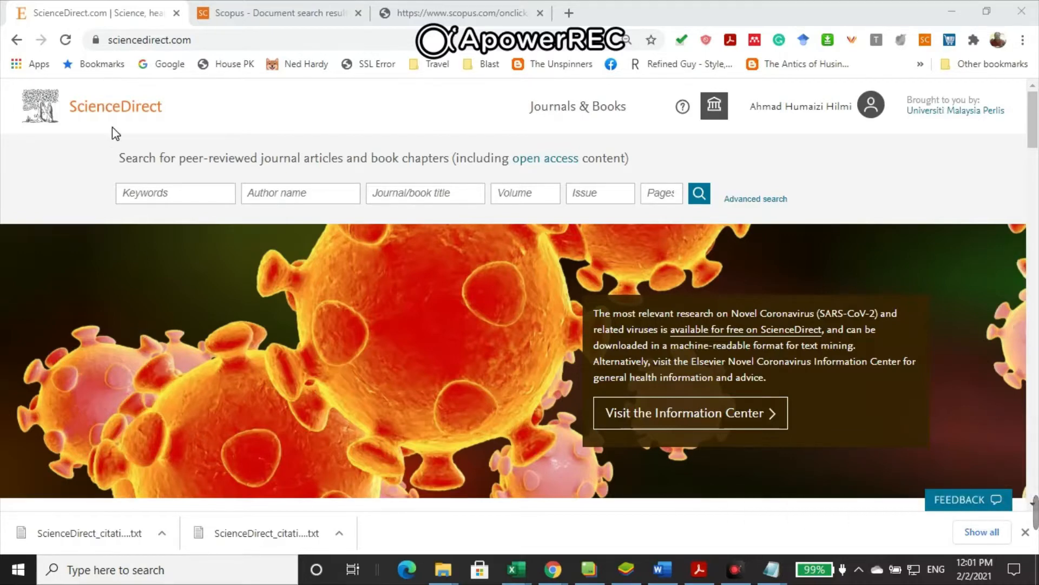
{"action": "mouse_move", "coordinate": [756, 158]}
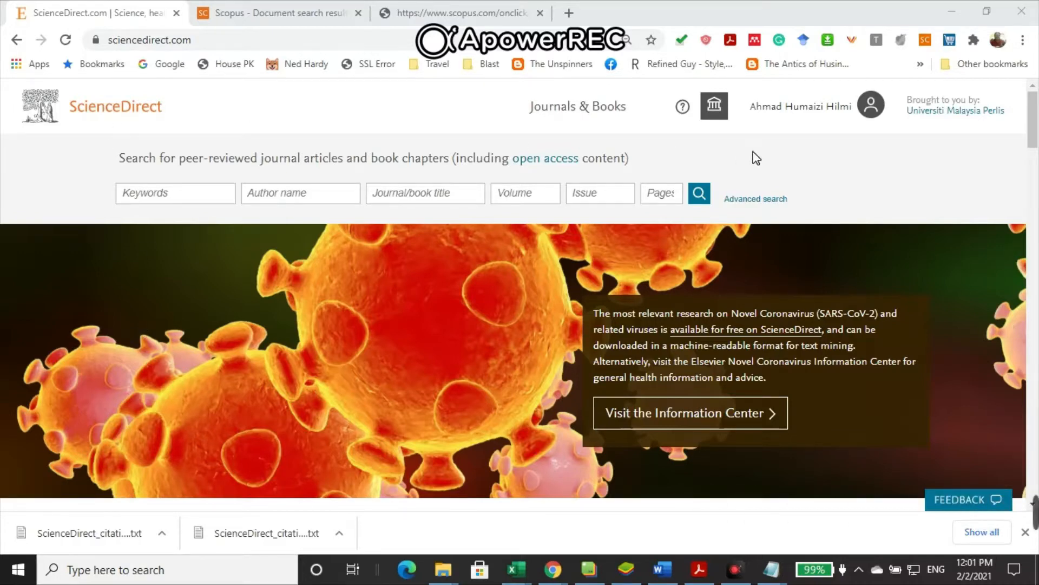
{"action": "mouse_move", "coordinate": [564, 177]}
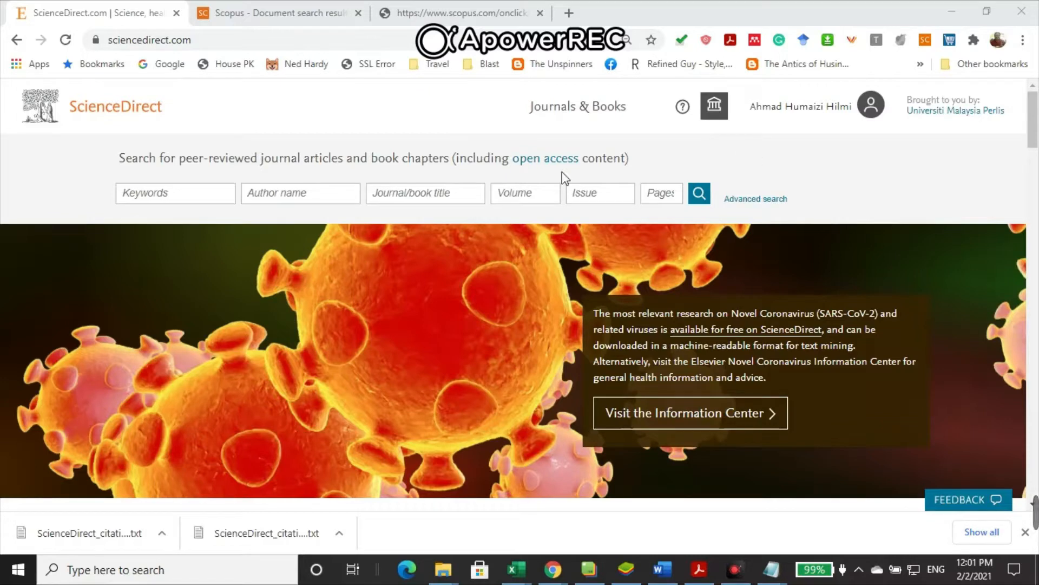
Step: Enter 'online learning' in the ScienceDirect home page keyword search field
{"action": "type", "text": "online learning"}
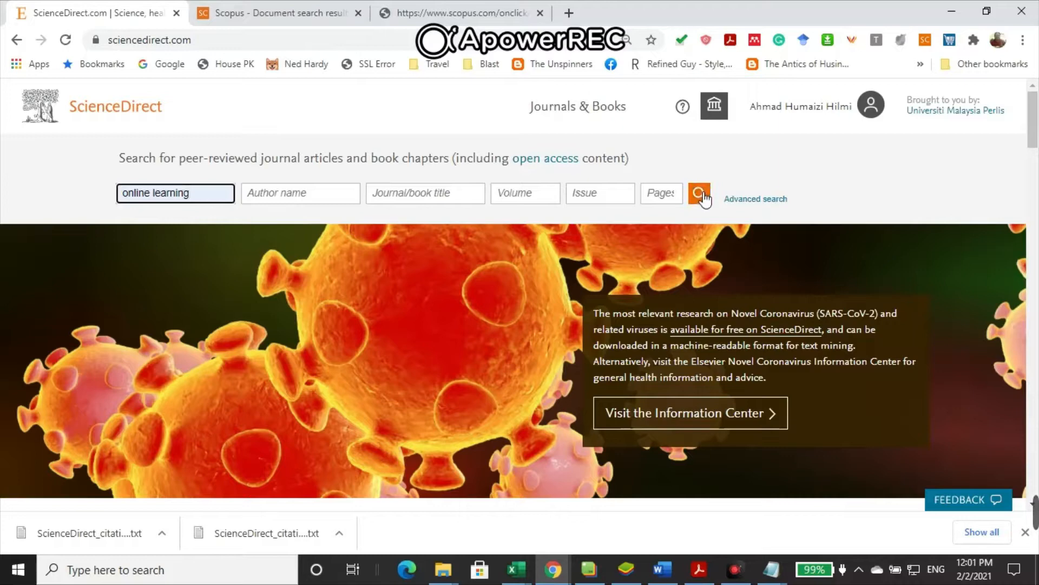
Step: Run the 'online learning' search and browse the 252,126 results, 25 per page
{"action": "left_click", "coordinate": [700, 193]}
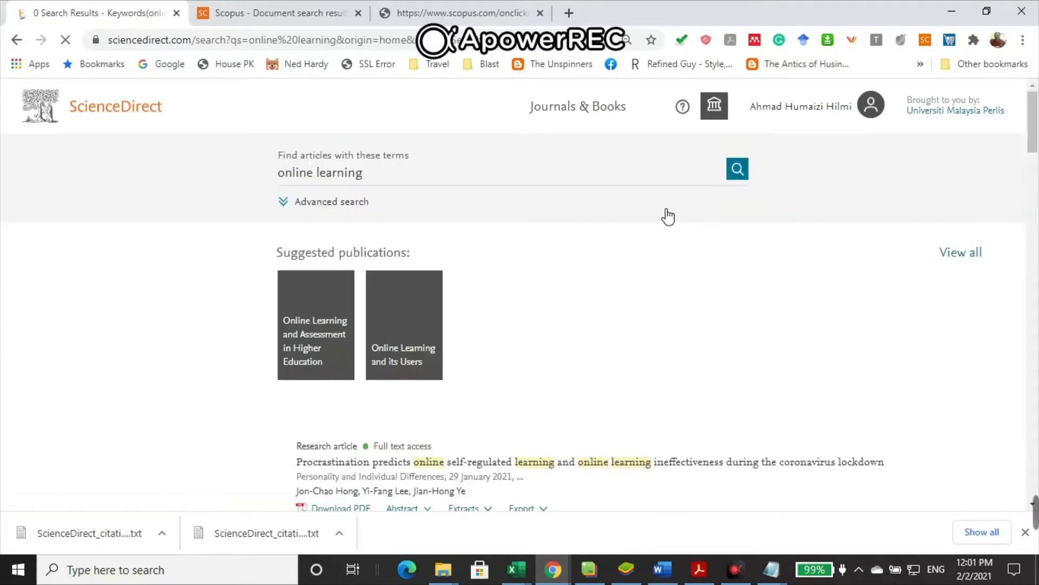
{"action": "left_click", "coordinate": [737, 168]}
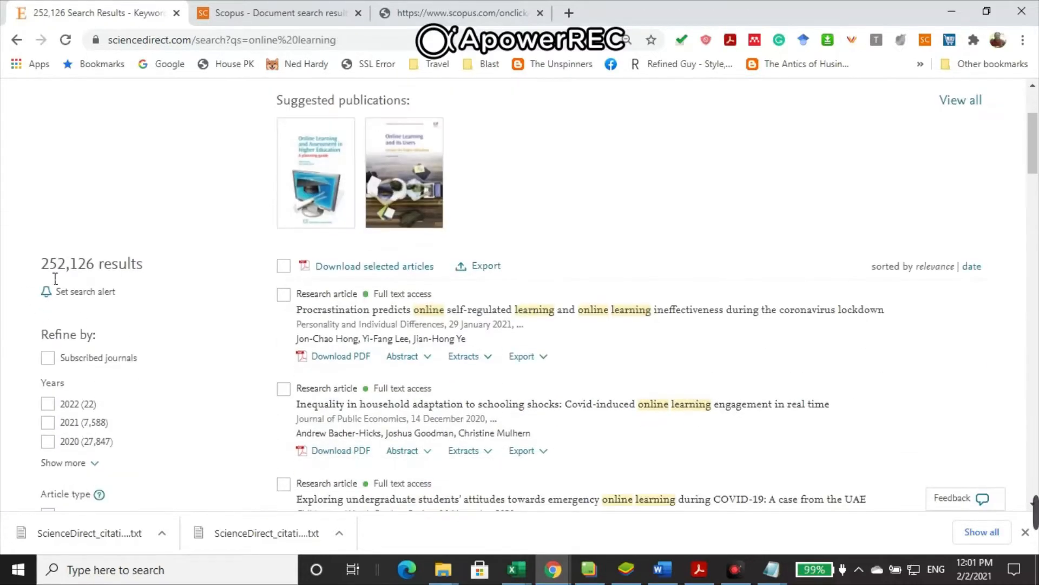
{"action": "mouse_move", "coordinate": [215, 305]}
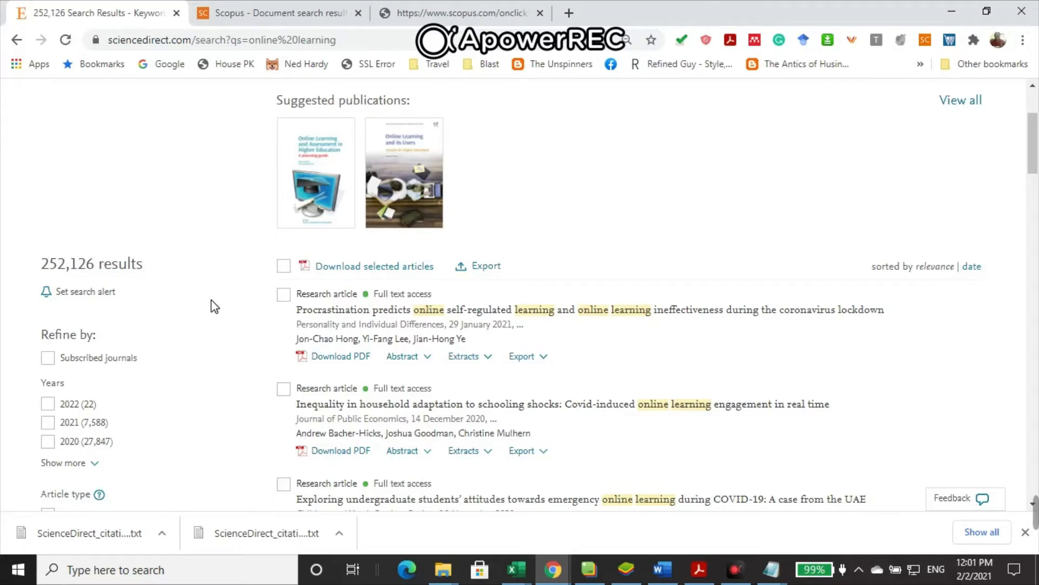
{"action": "scroll", "scroll_direction": "down", "scroll_amount": 3}
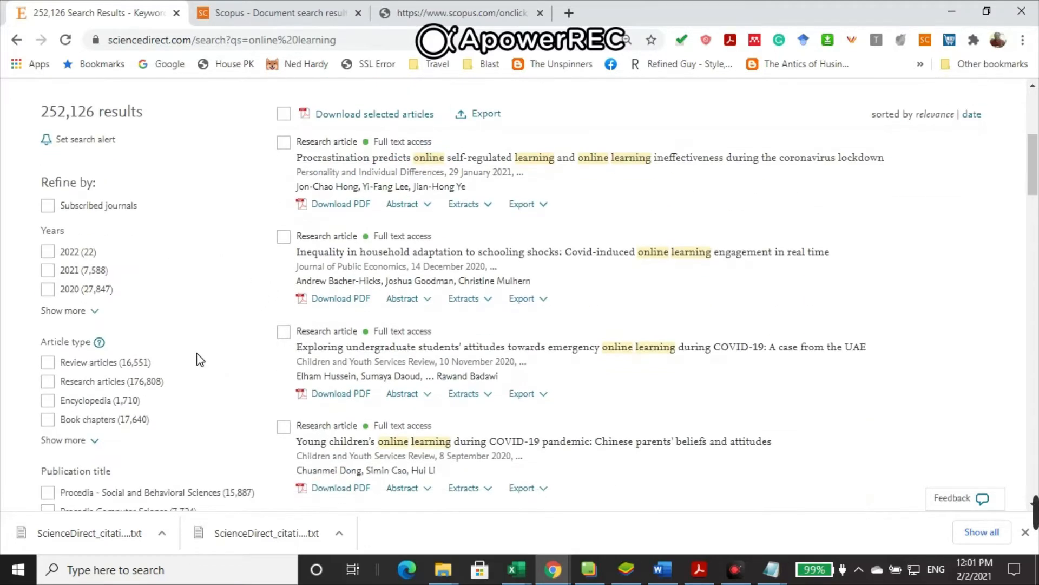
{"action": "scroll", "scroll_direction": "up", "scroll_amount": 3}
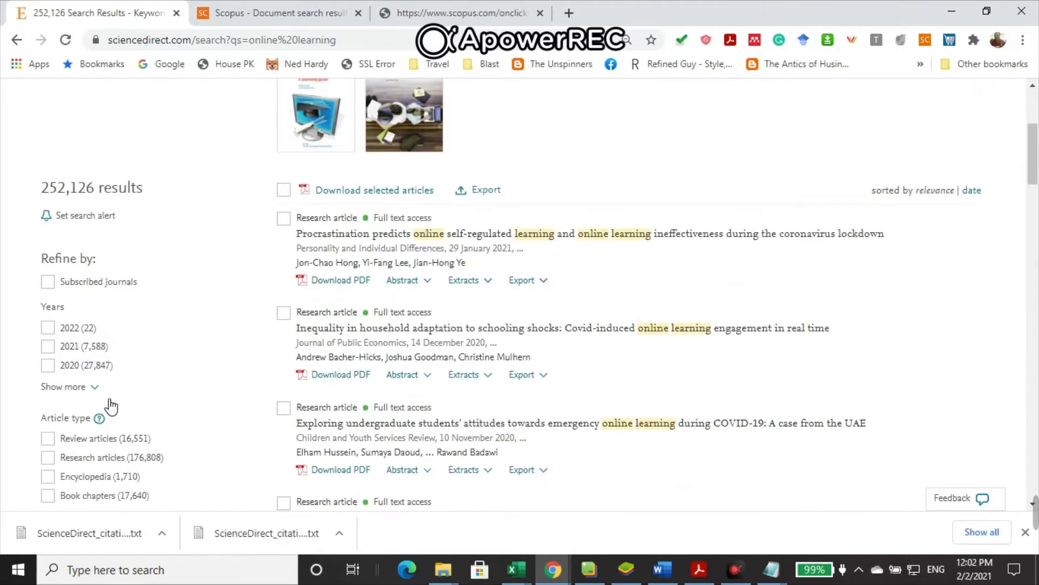
{"action": "scroll", "scroll_direction": "up", "scroll_amount": 3}
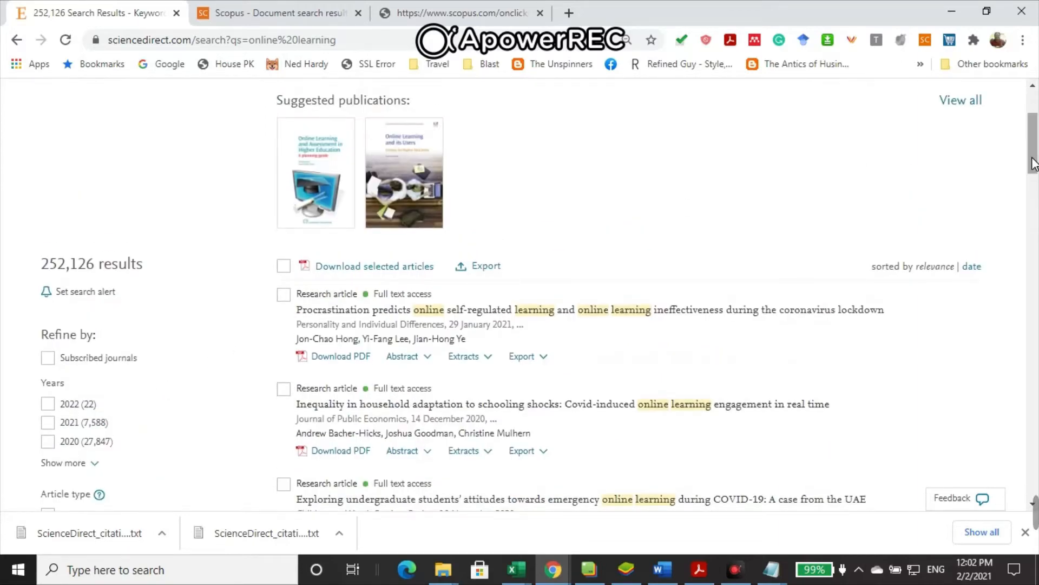
{"action": "scroll", "scroll_direction": "down", "scroll_amount": 3}
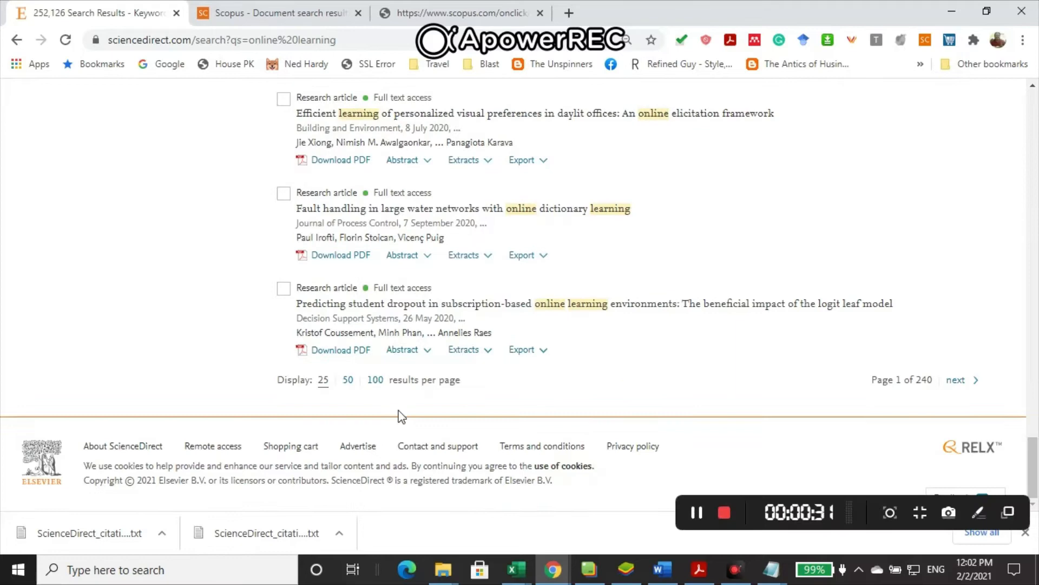
Step: Show 100 results per page, select all 100, and export their citations as text
{"action": "left_click", "coordinate": [375, 379]}
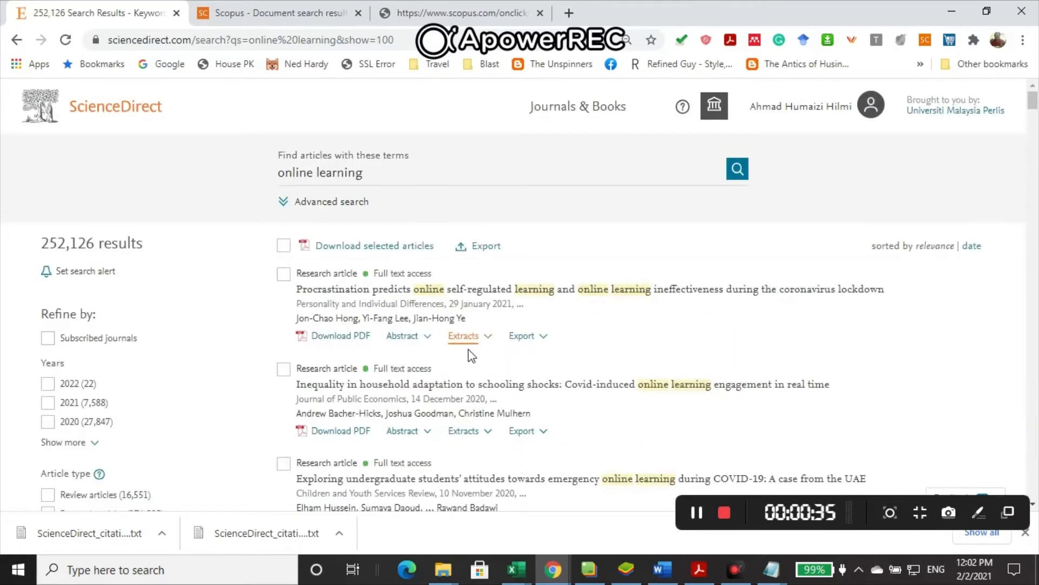
{"action": "left_click", "coordinate": [283, 245]}
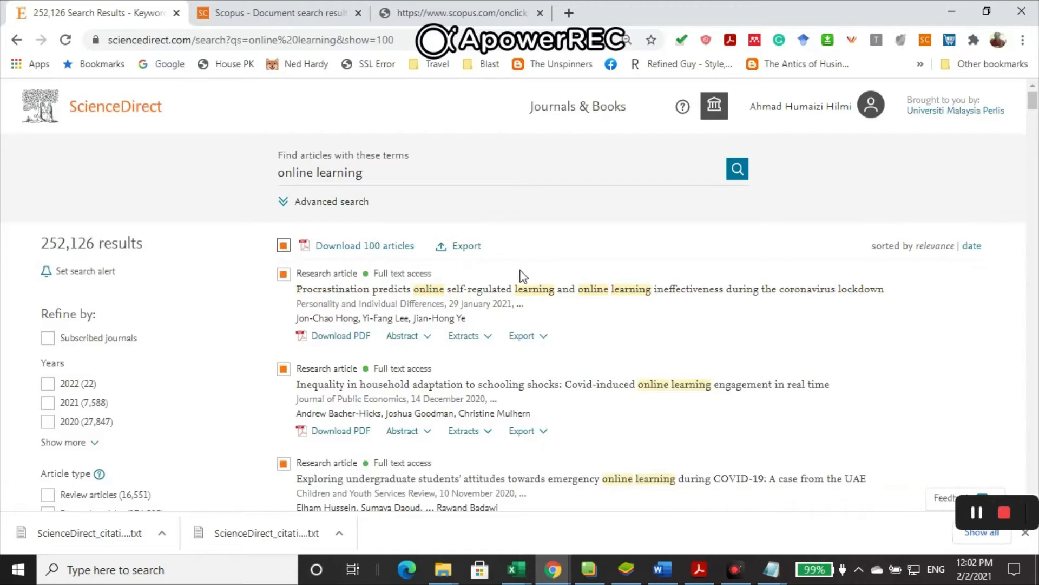
{"action": "left_click", "coordinate": [466, 246]}
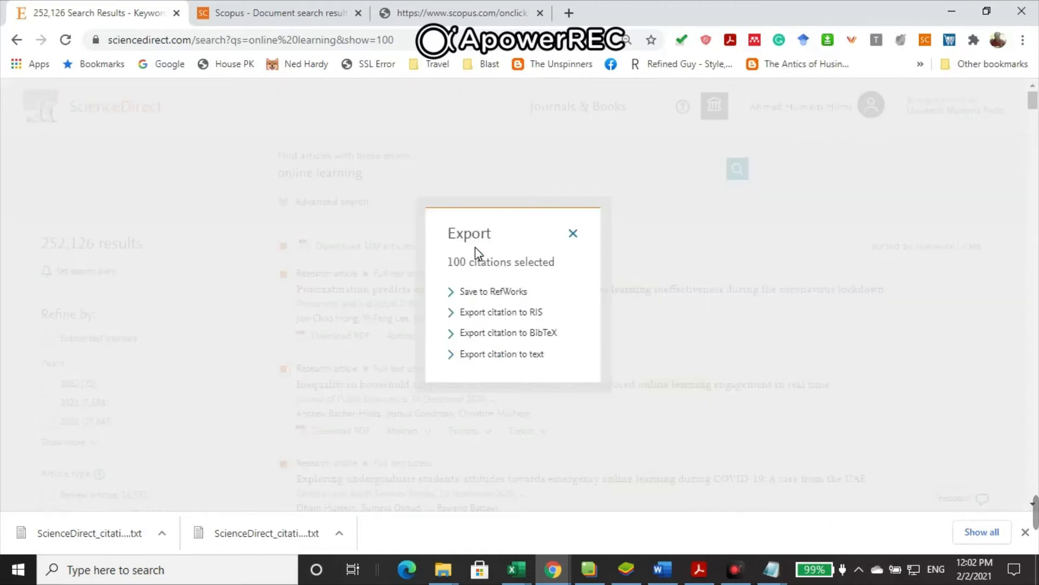
{"action": "mouse_move", "coordinate": [502, 354]}
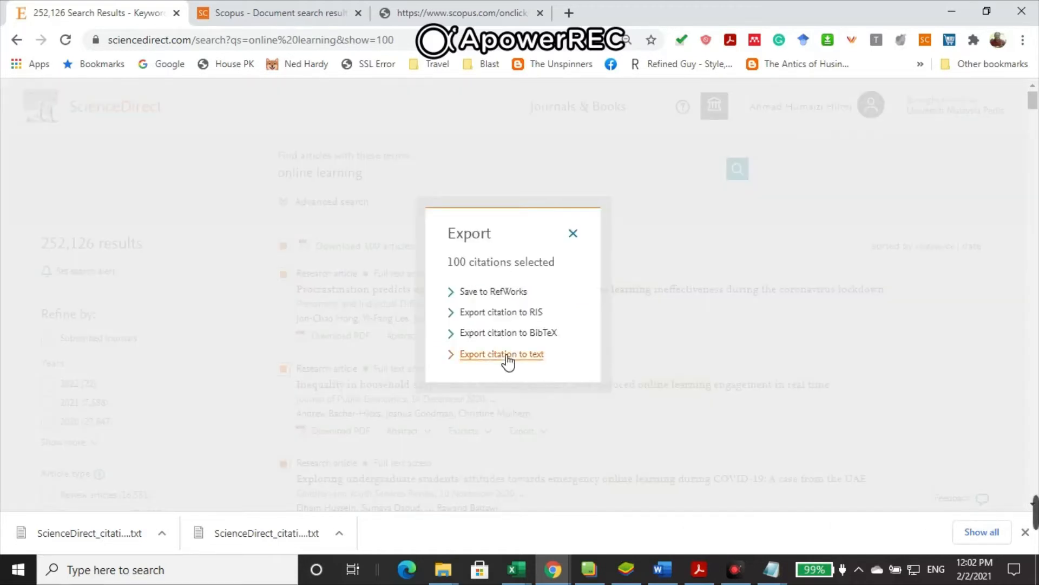
{"action": "left_click", "coordinate": [502, 354]}
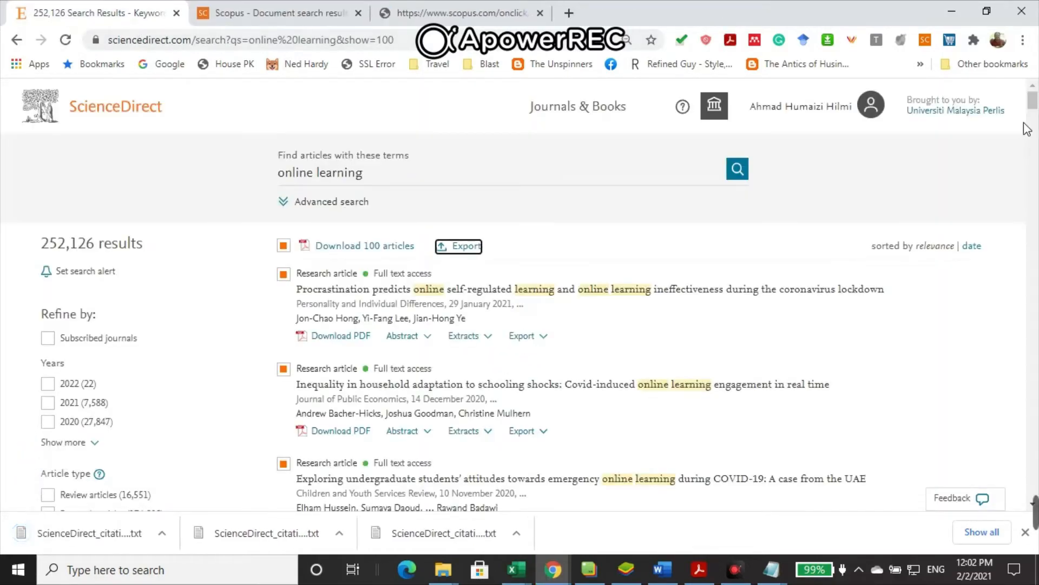
Step: Go to the second results page and select all 100 articles there
{"action": "scroll", "scroll_direction": "down", "scroll_amount": 3}
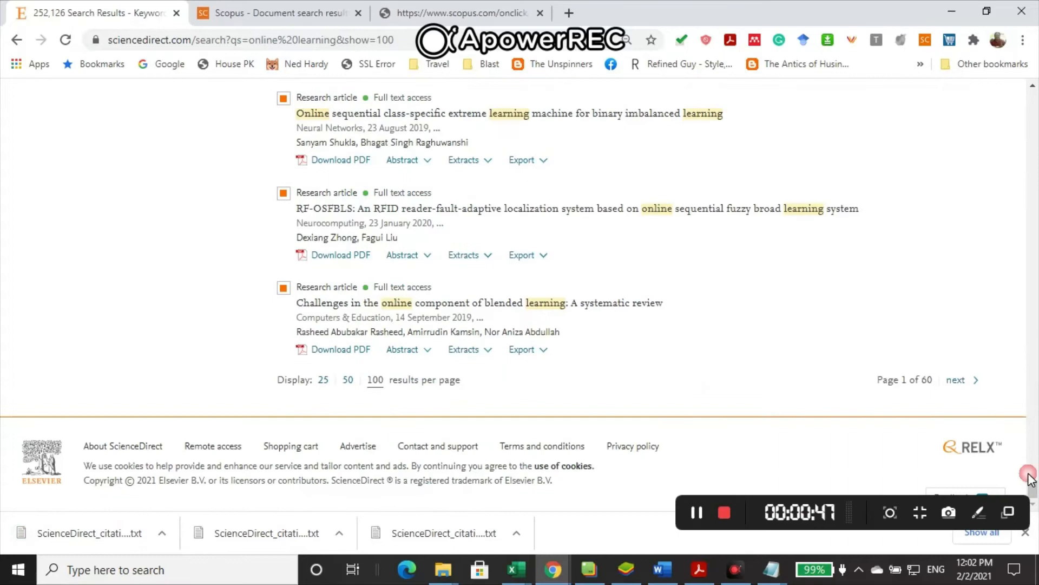
{"action": "left_click", "coordinate": [957, 379]}
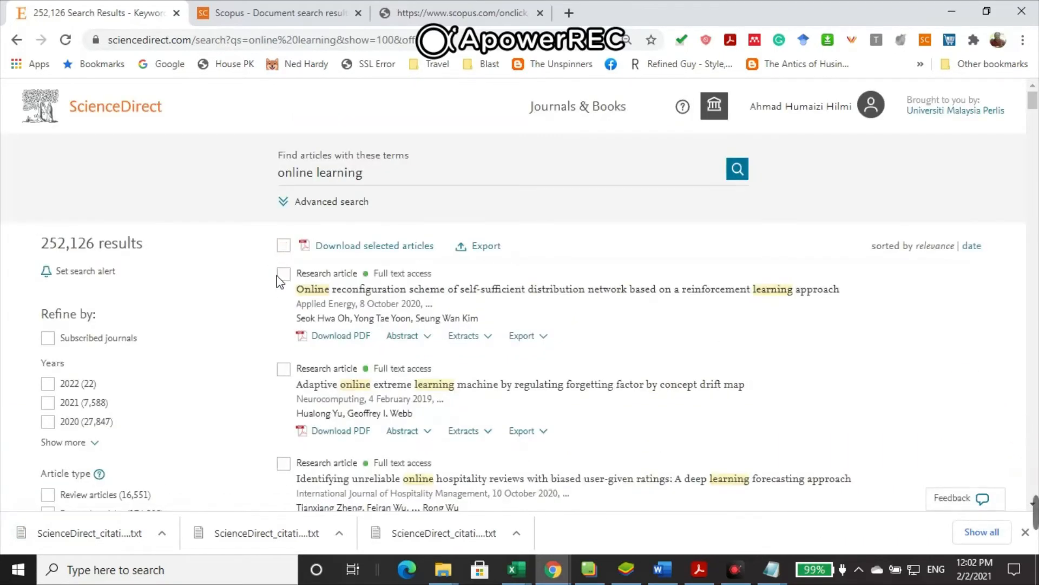
{"action": "left_click", "coordinate": [284, 245]}
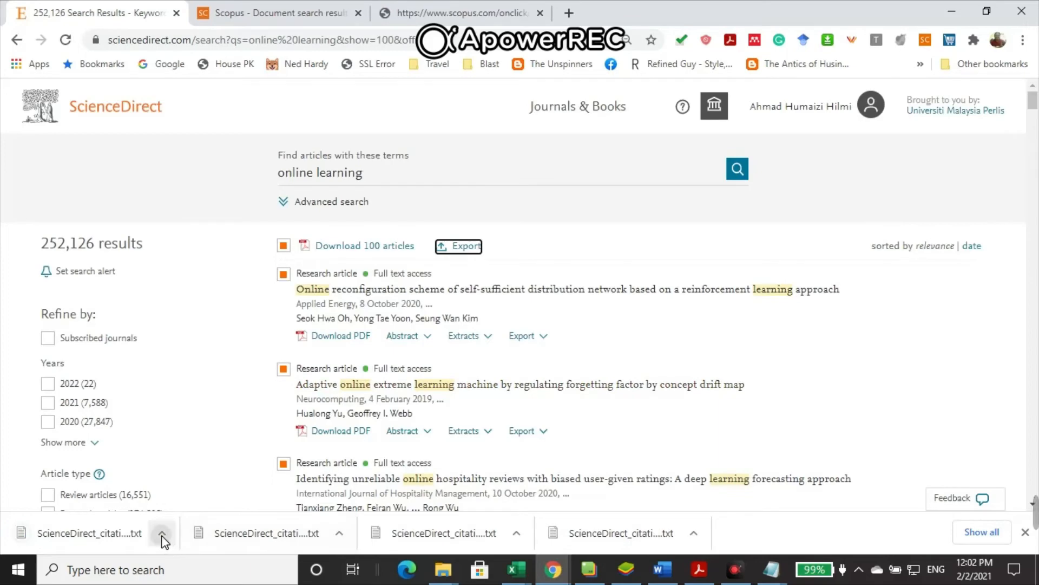
Step: Show the downloads in the Downloads folder and open the two newest citation files
{"action": "left_click", "coordinate": [162, 533]}
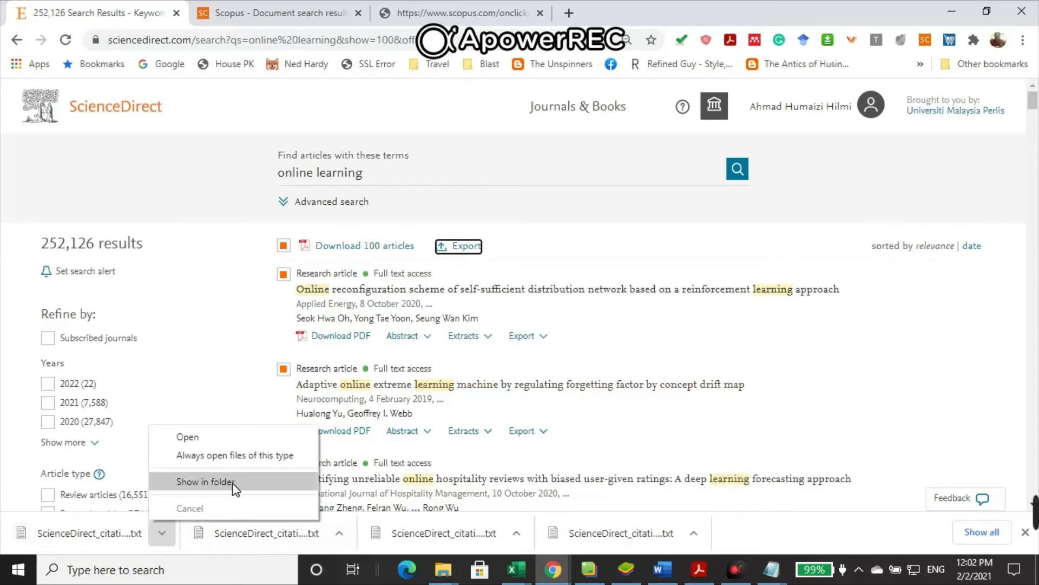
{"action": "left_click", "coordinate": [205, 481]}
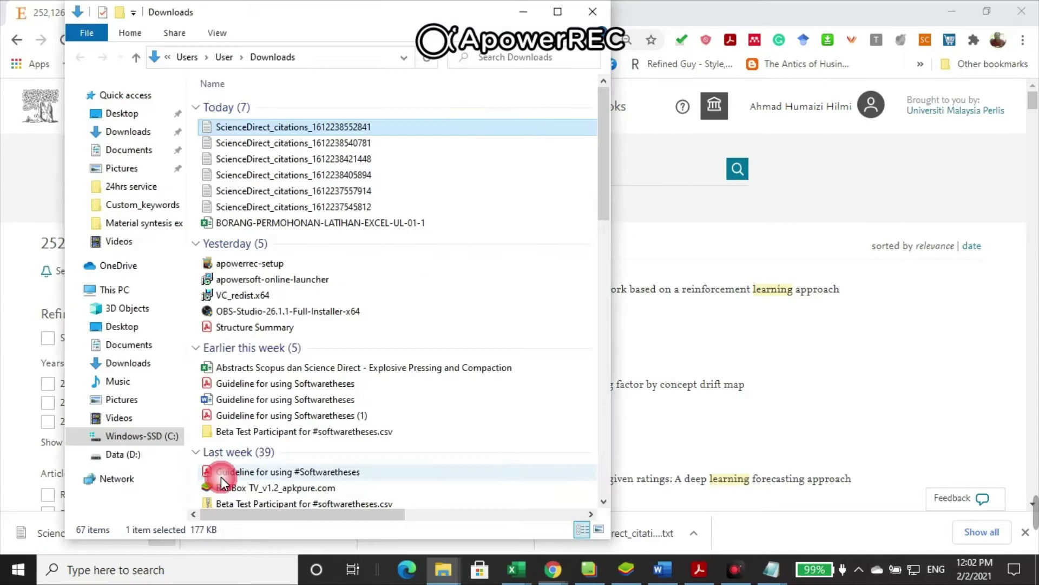
{"action": "left_click", "coordinate": [293, 142]}
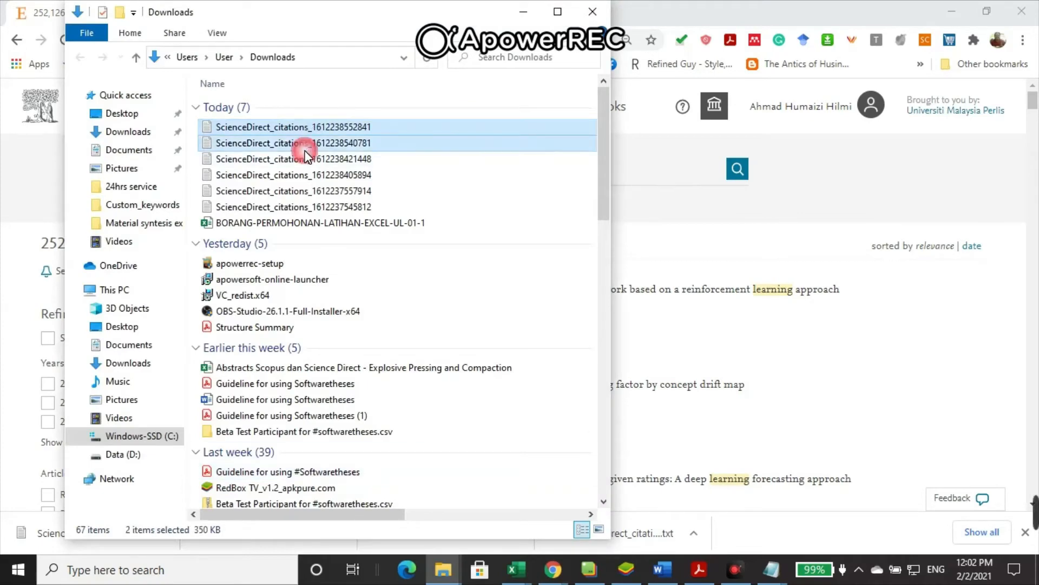
{"action": "right_click", "coordinate": [305, 143]}
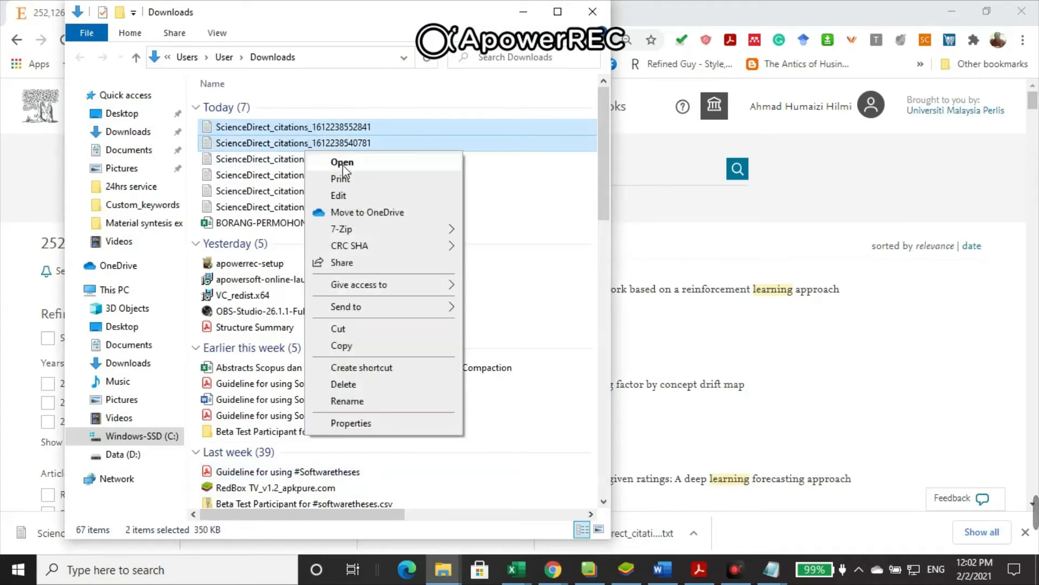
{"action": "left_click", "coordinate": [342, 162]}
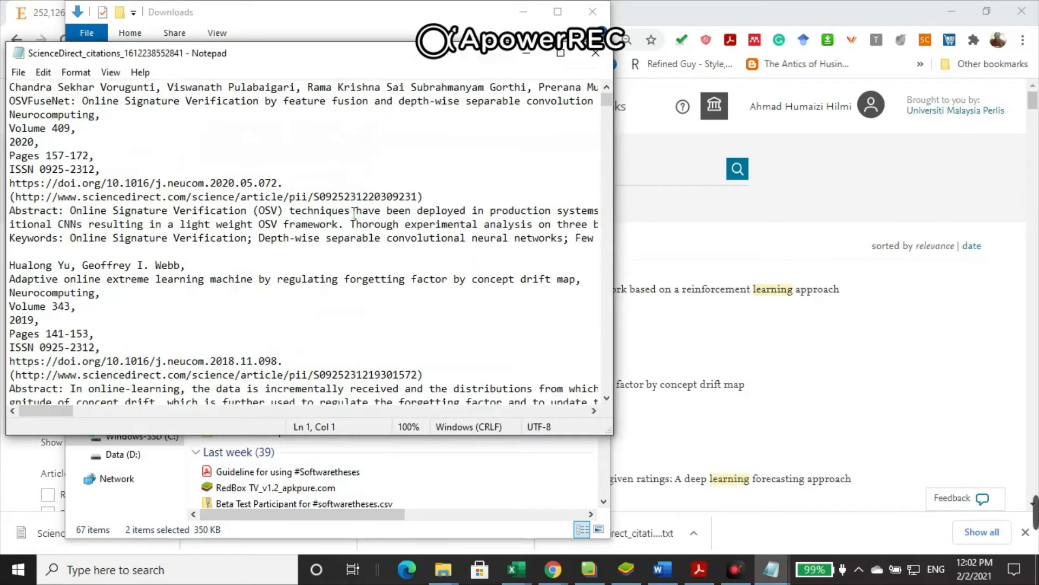
Step: Select all text in the Notepad citations file and switch to Word
{"action": "key", "text": "ctrl+a"}
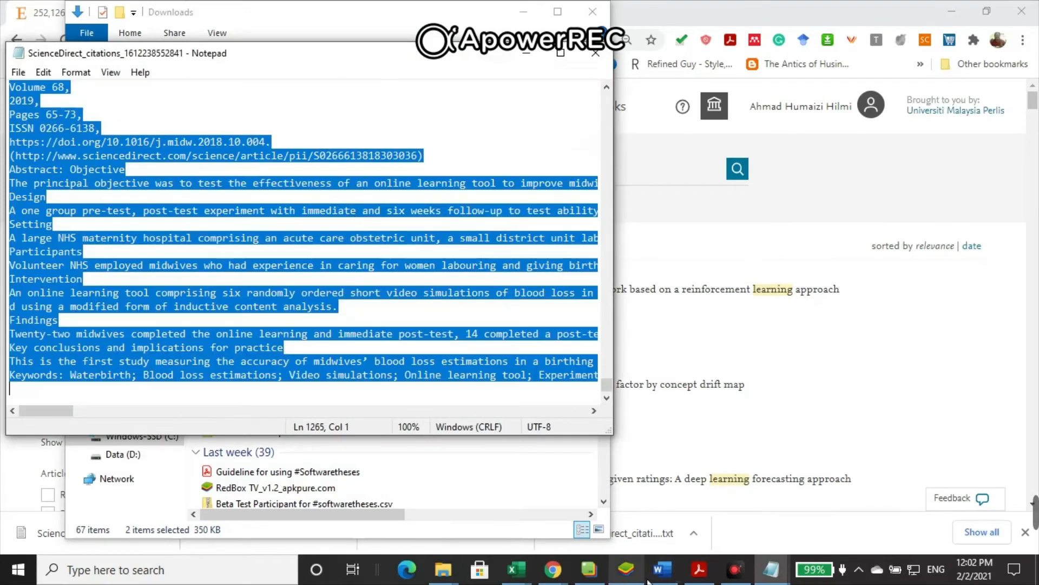
{"action": "left_click", "coordinate": [660, 569]}
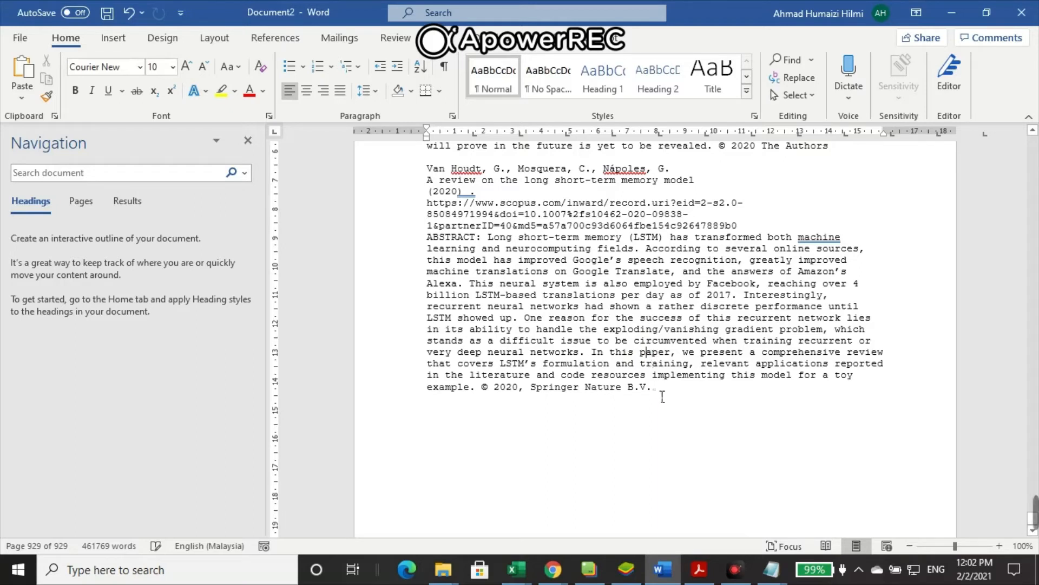
{"action": "left_click", "coordinate": [652, 386]}
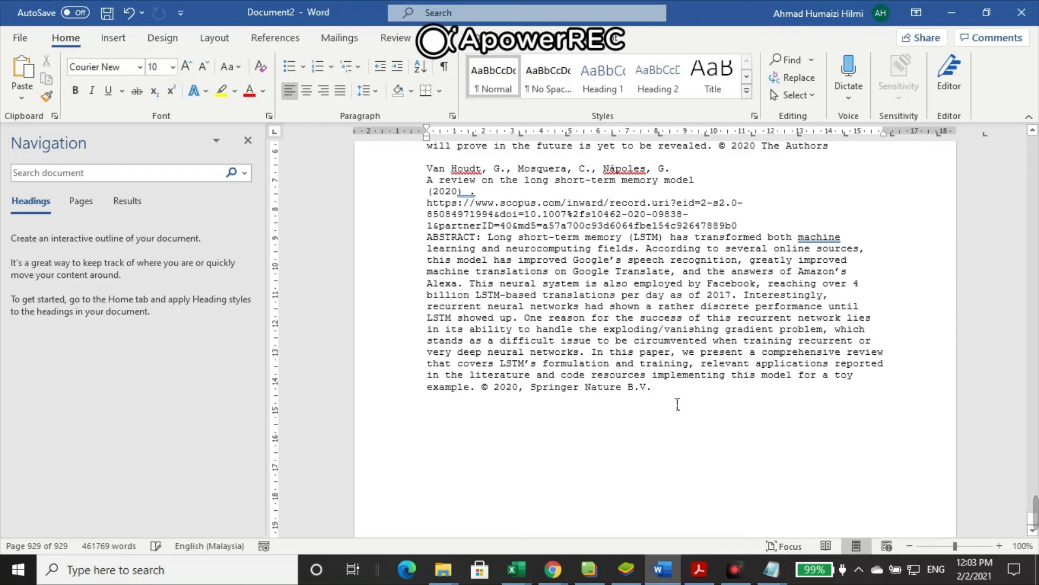
{"action": "left_click", "coordinate": [652, 387]}
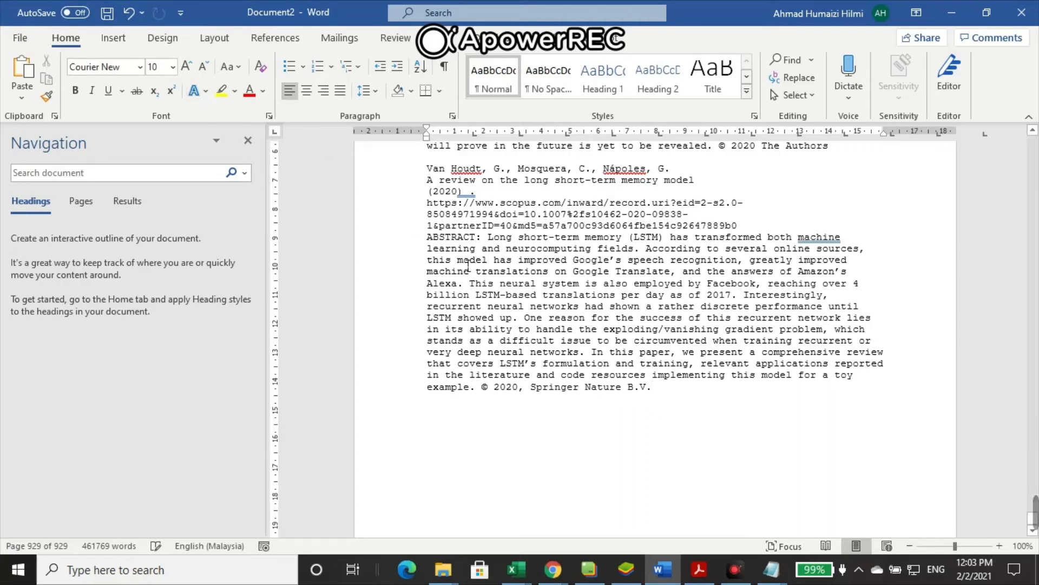
{"action": "left_click", "coordinate": [20, 38]}
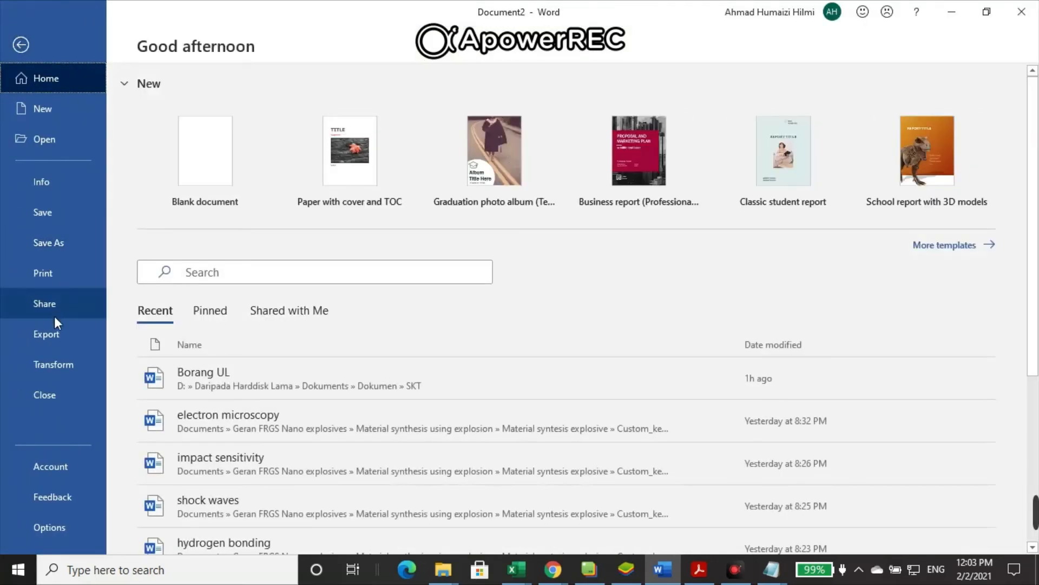
Step: Save the citations document as 'pdf' in the SKT folder with PDF format
{"action": "left_click", "coordinate": [48, 242]}
{"action": "type", "text": "p"}
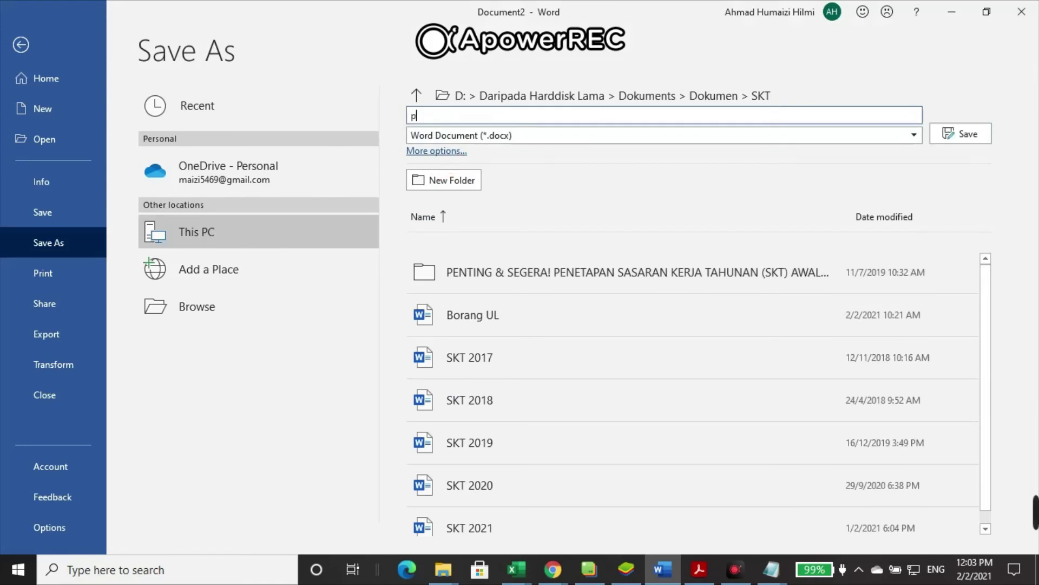
{"action": "left_click", "coordinate": [913, 135]}
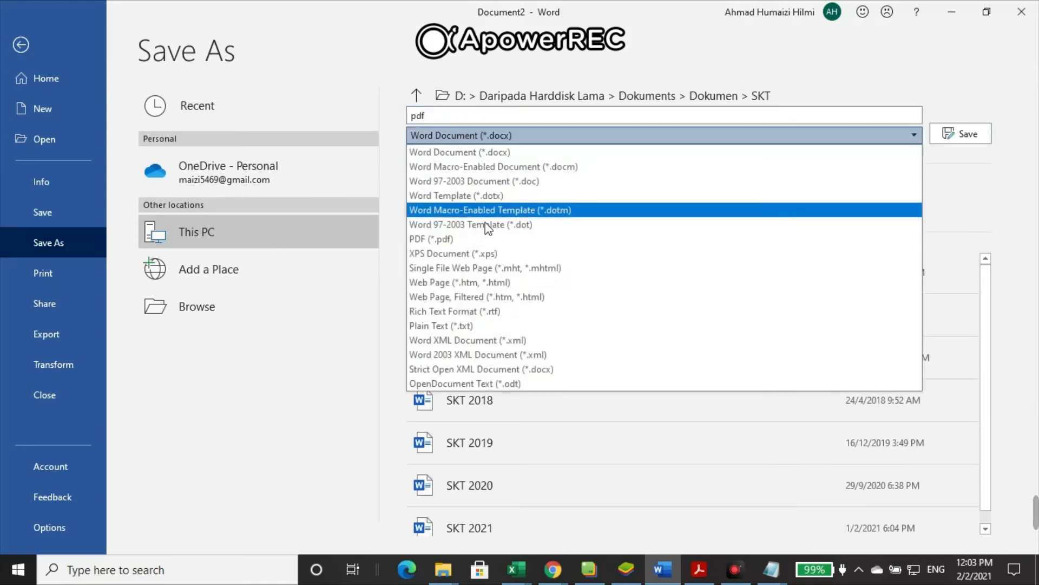
{"action": "left_click", "coordinate": [431, 239]}
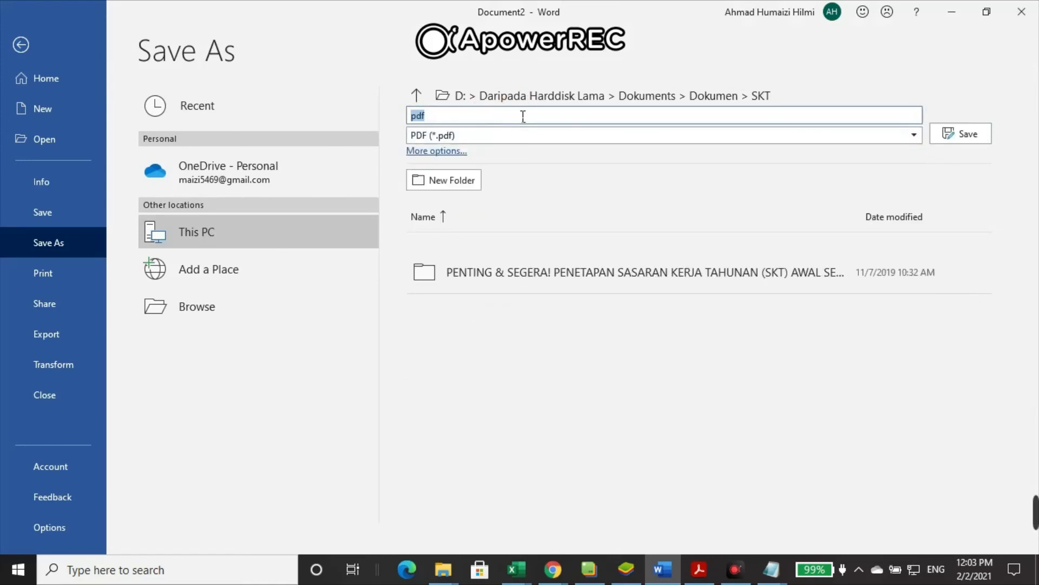
{"action": "mouse_move", "coordinate": [969, 169]}
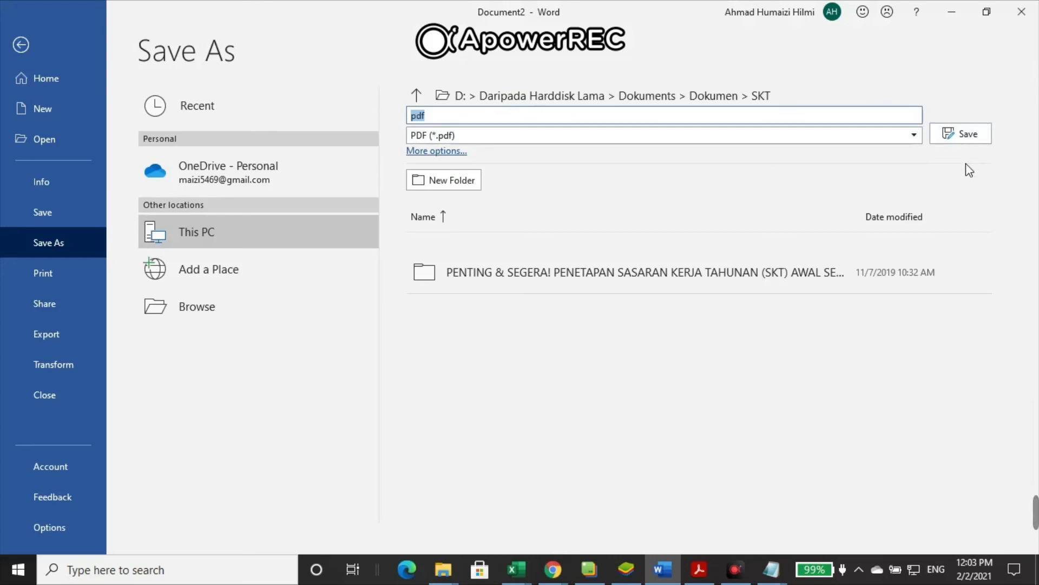
{"action": "mouse_move", "coordinate": [870, 269]}
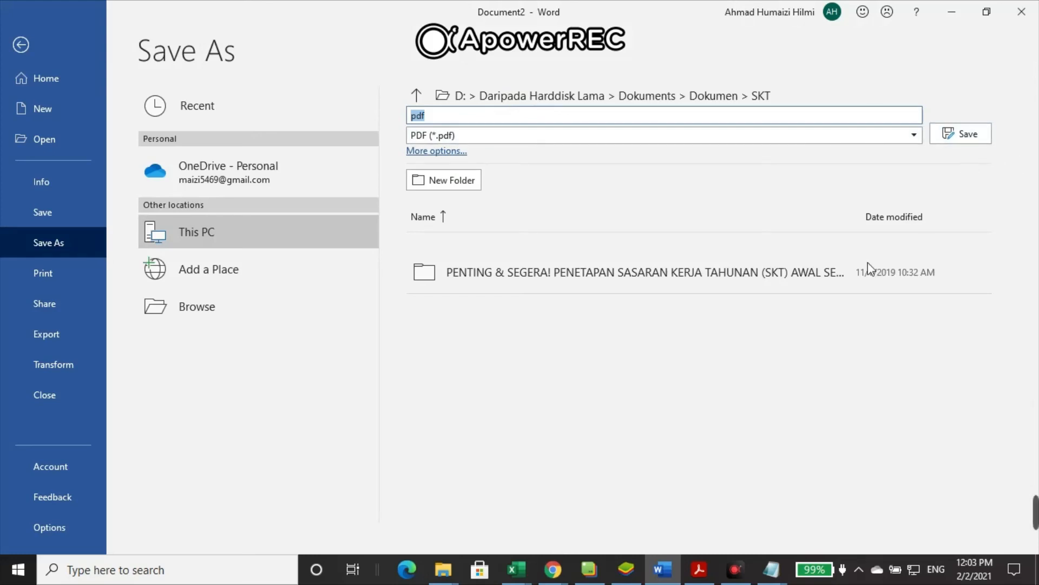
{"action": "mouse_move", "coordinate": [678, 494]}
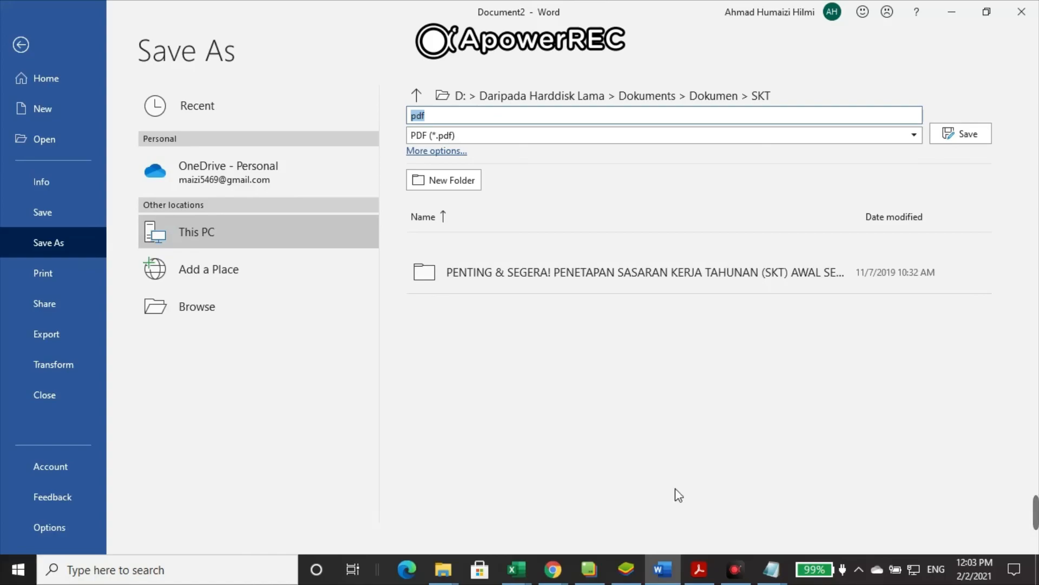